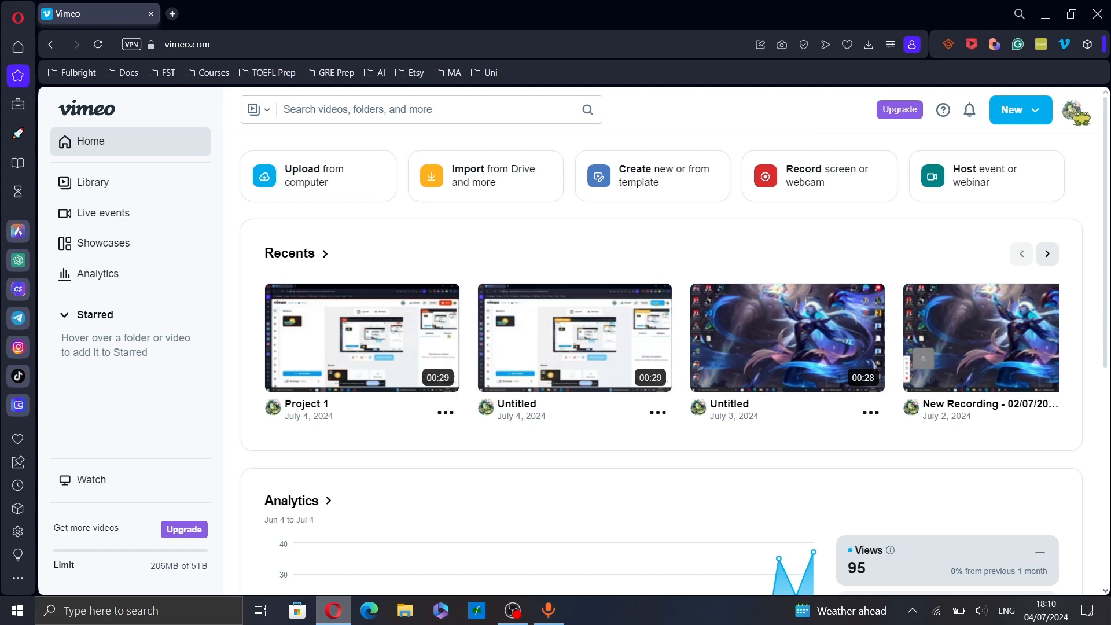
Go from the avatar menu to the account's Collections page.
click(1076, 110)
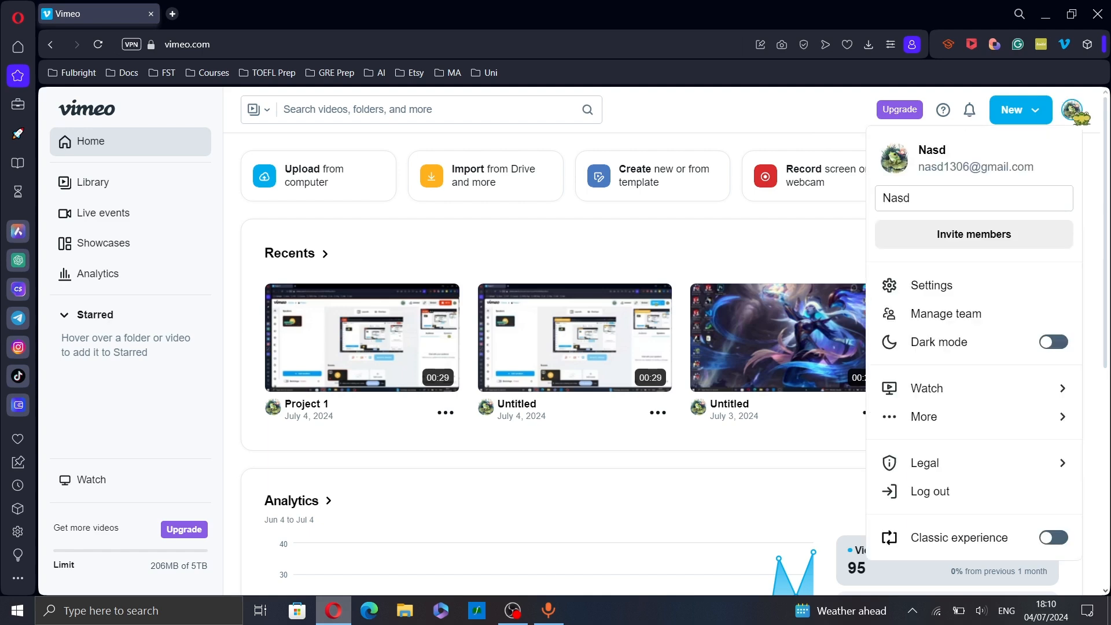
mouse_move(926, 388)
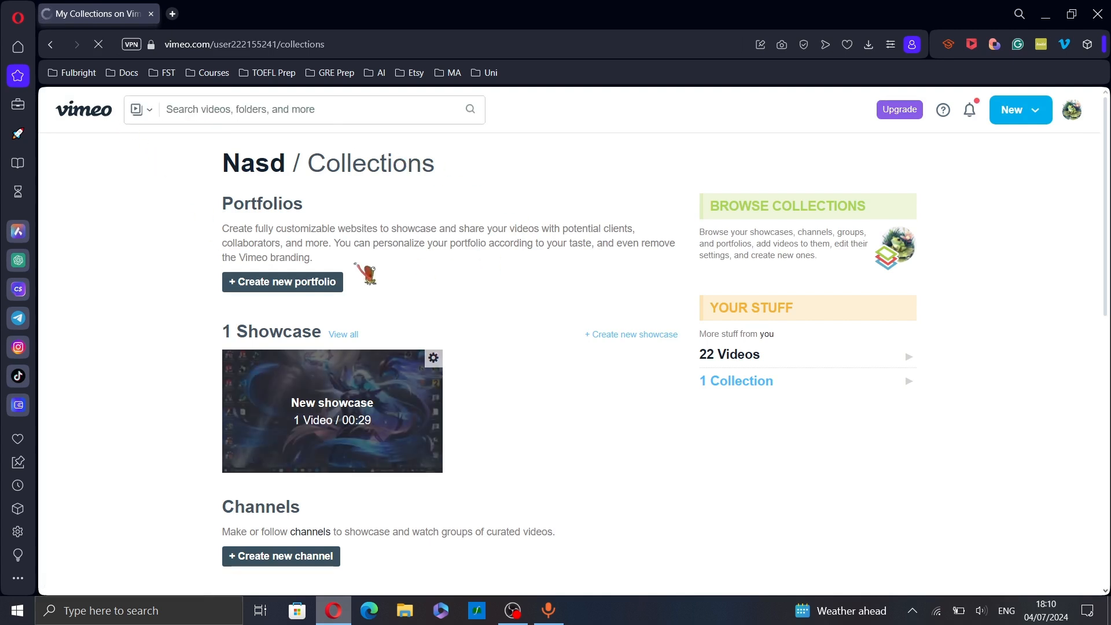
scroll(down, 3)
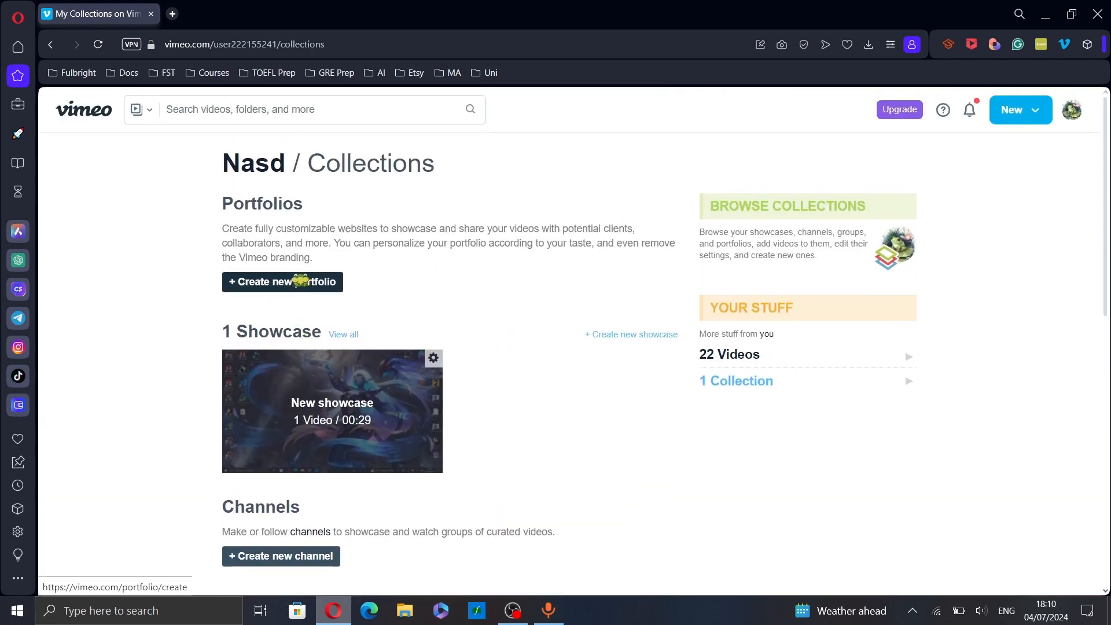
mouse_move(357, 297)
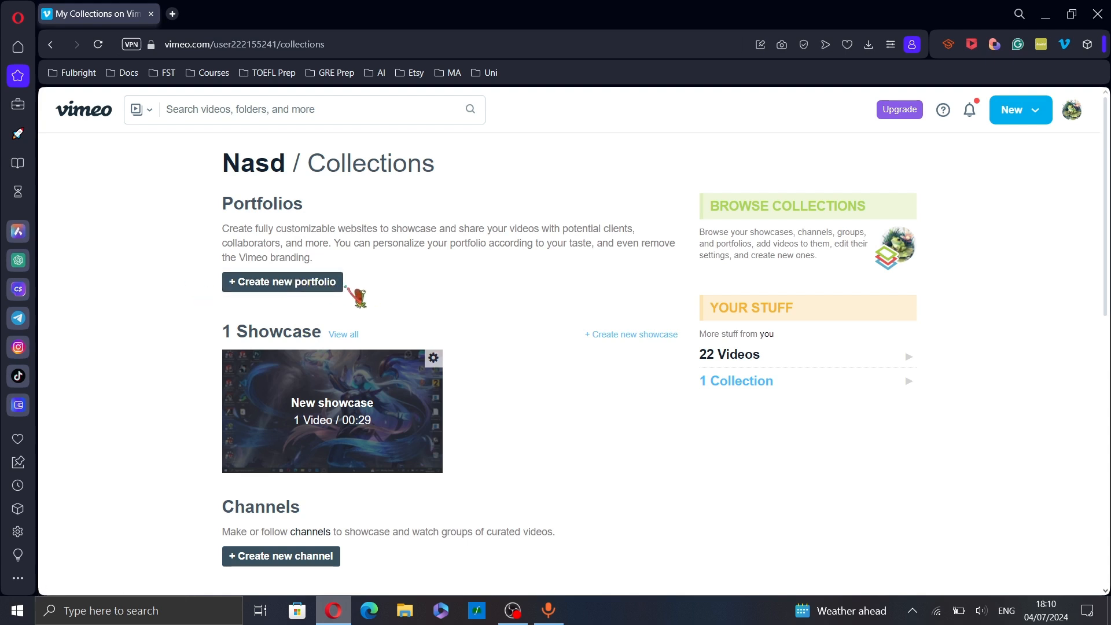
Start a new portfolio and title it 'Portfolio'.
click(281, 281)
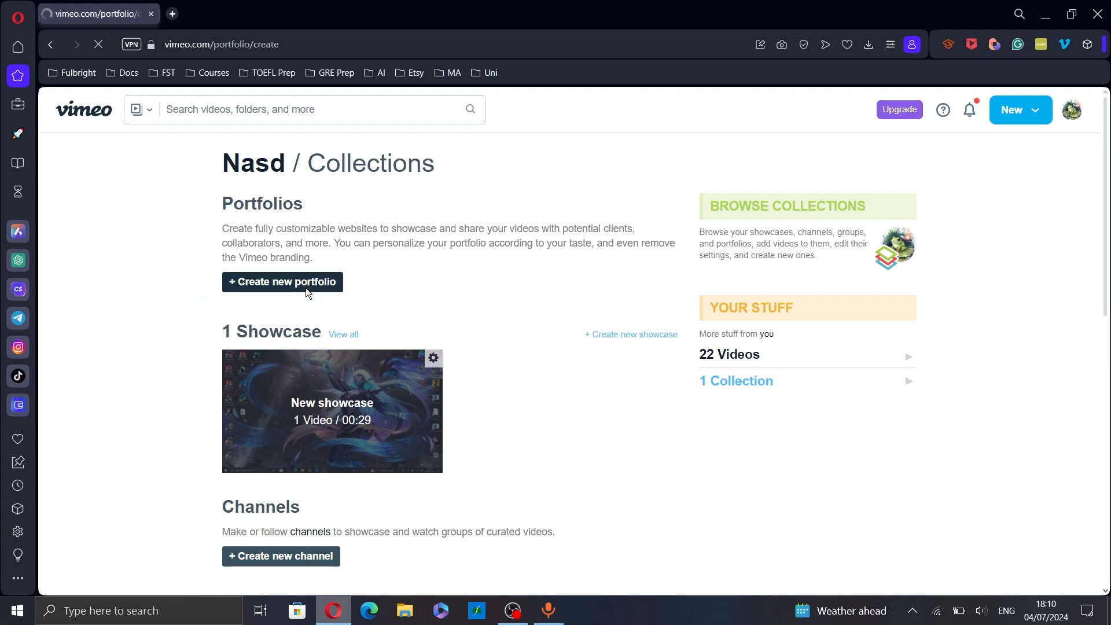
click(281, 281)
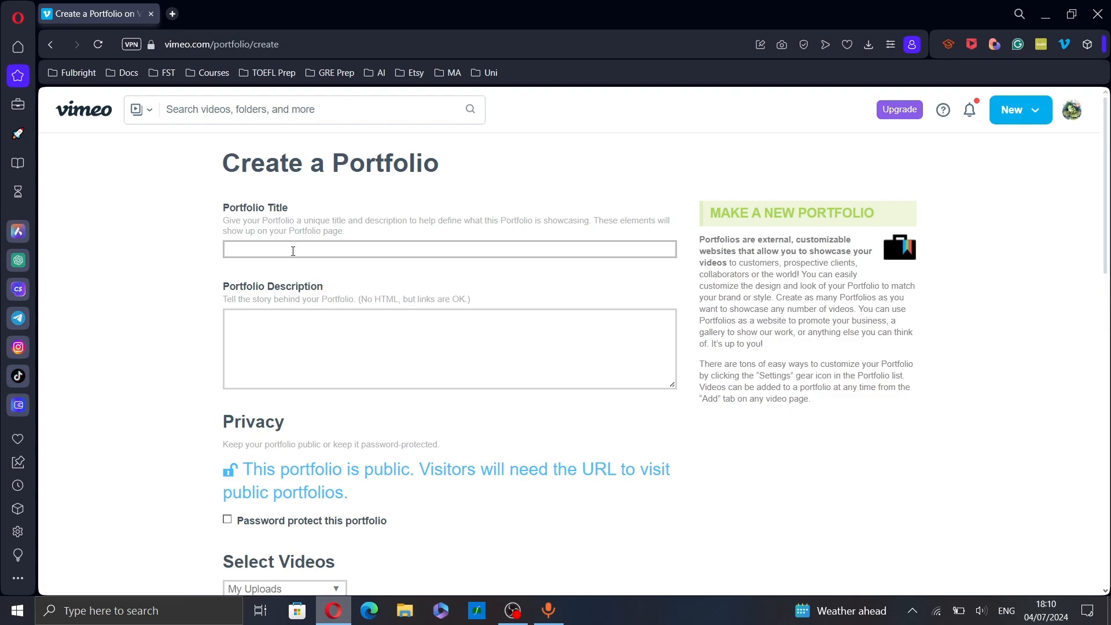
text(Portfolio)
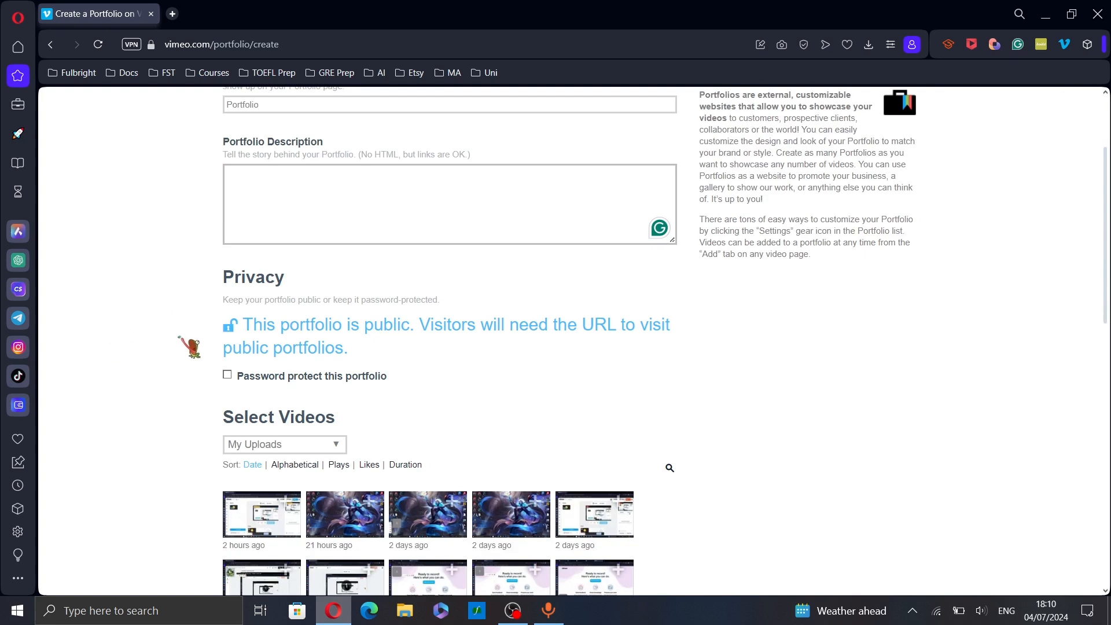
click(448, 204)
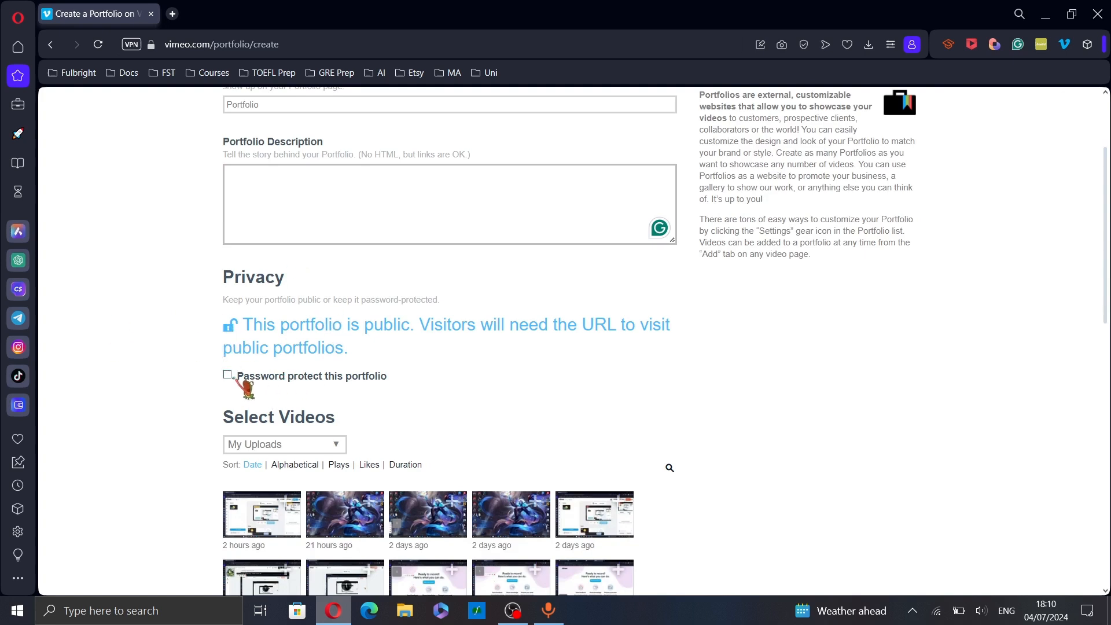
click(226, 375)
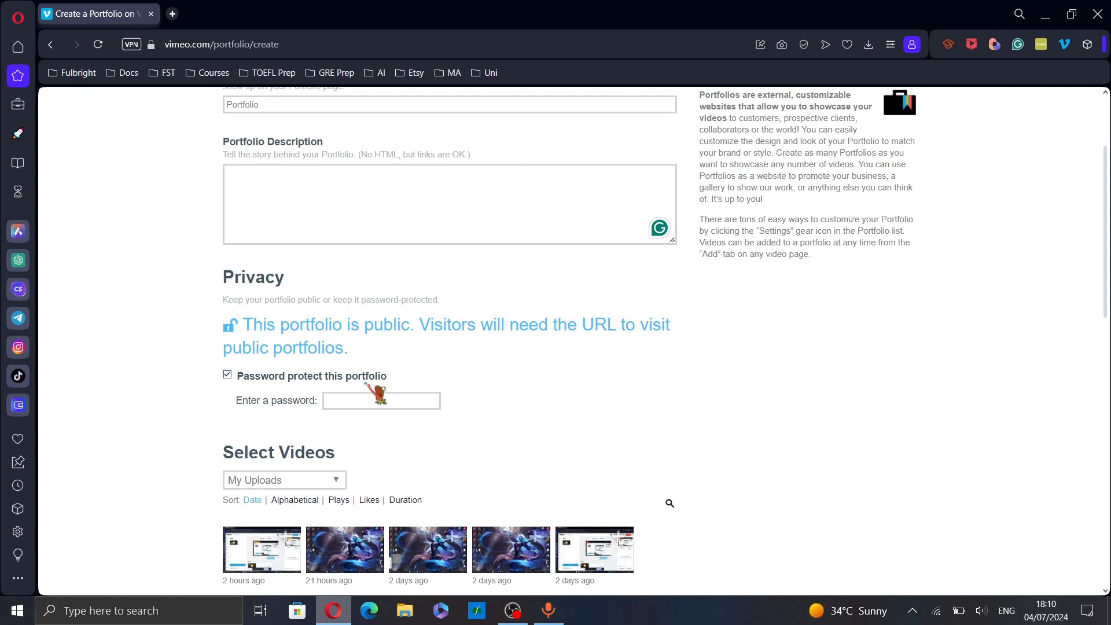
mouse_move(230, 394)
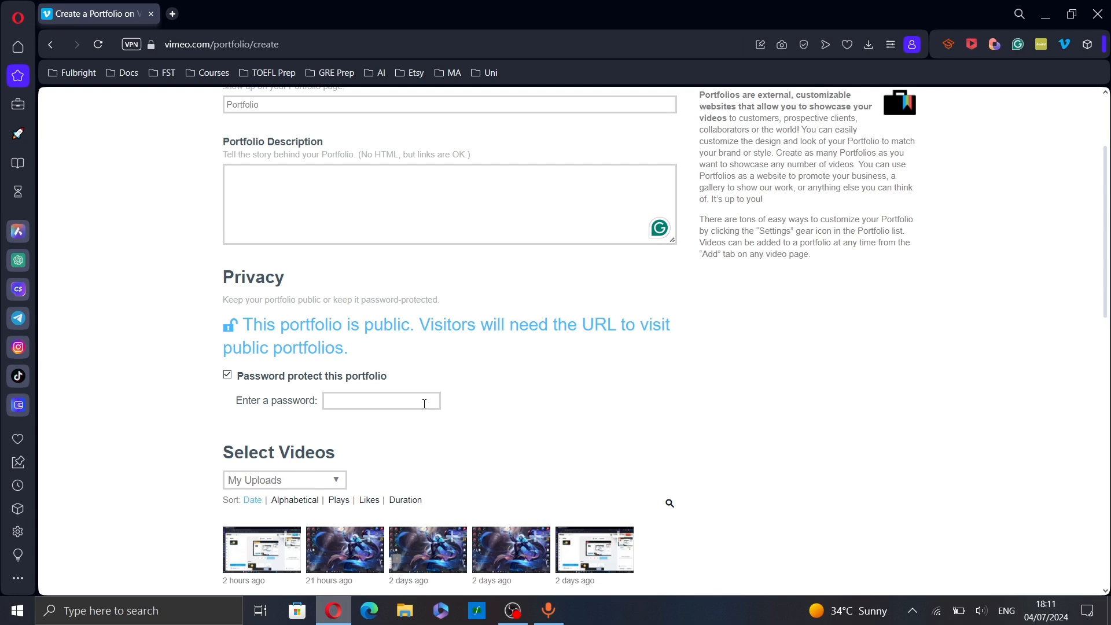
click(380, 401)
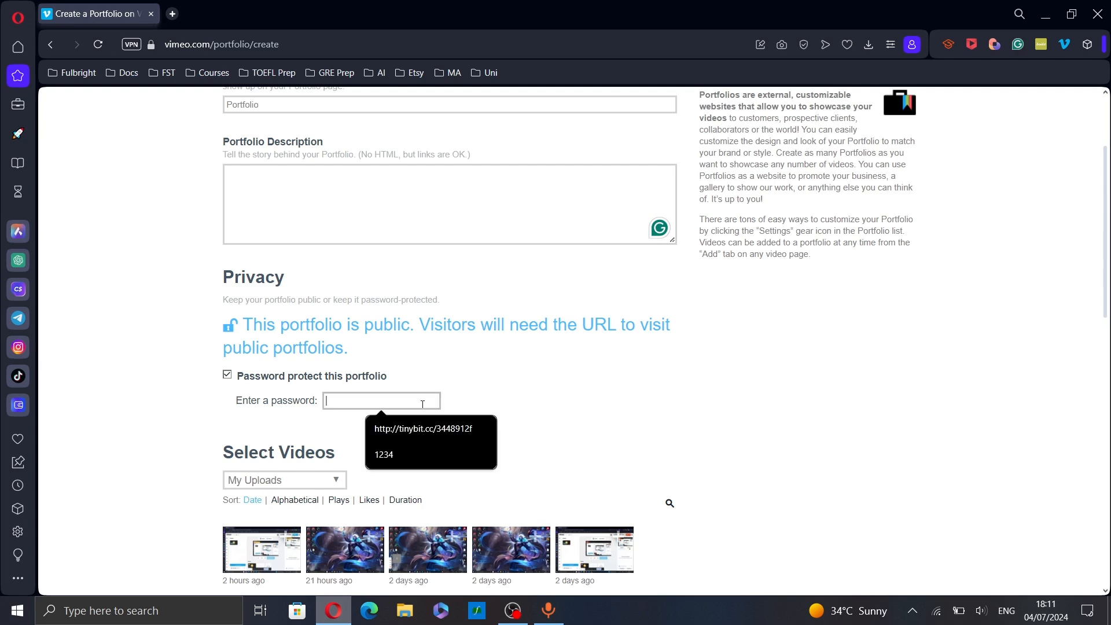
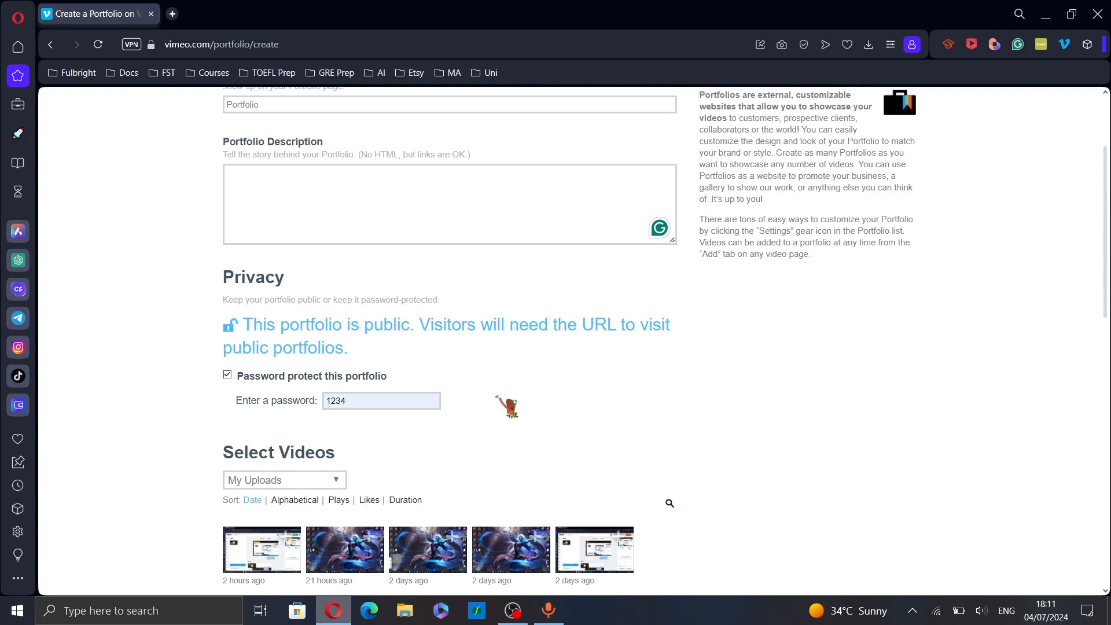
scroll(down, 3)
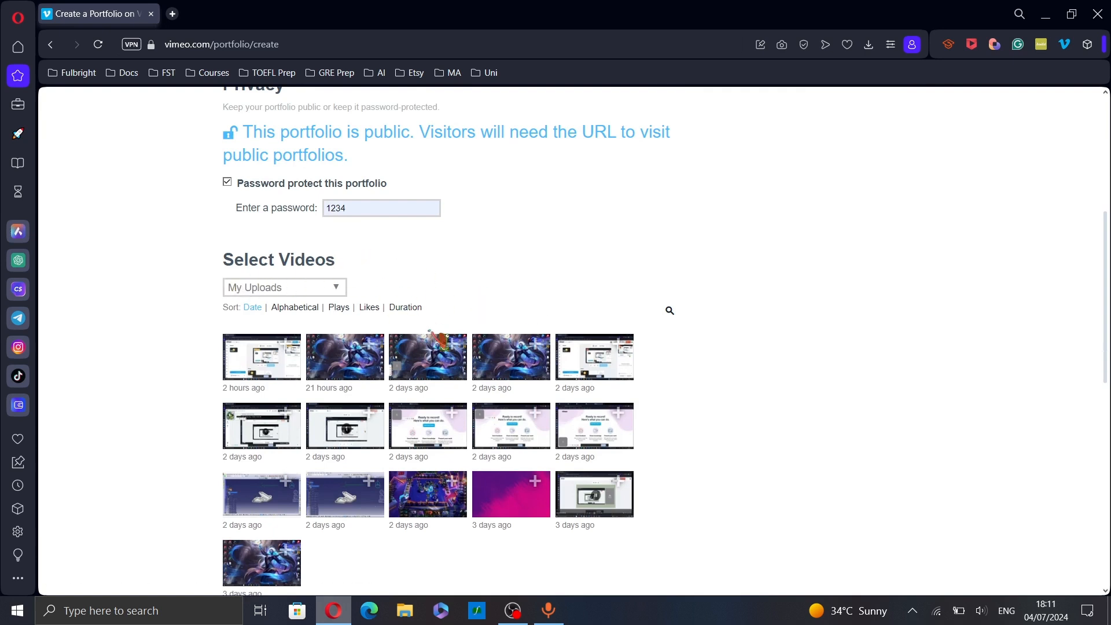
Create the password-protected portfolio holding the 8 selected videos.
scroll(down, 3)
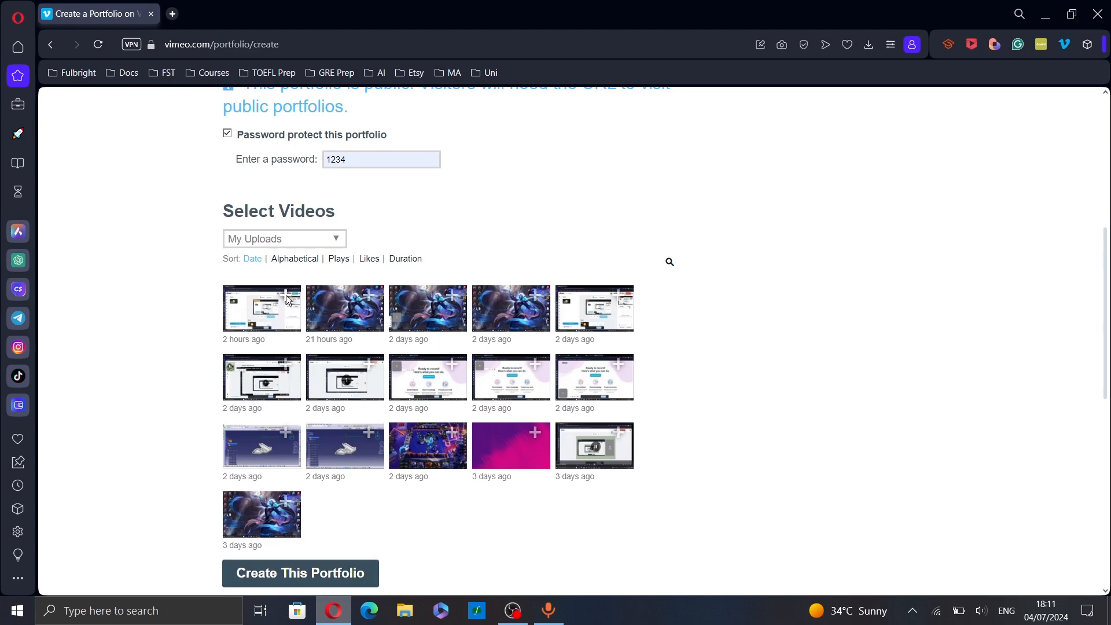
mouse_move(292, 296)
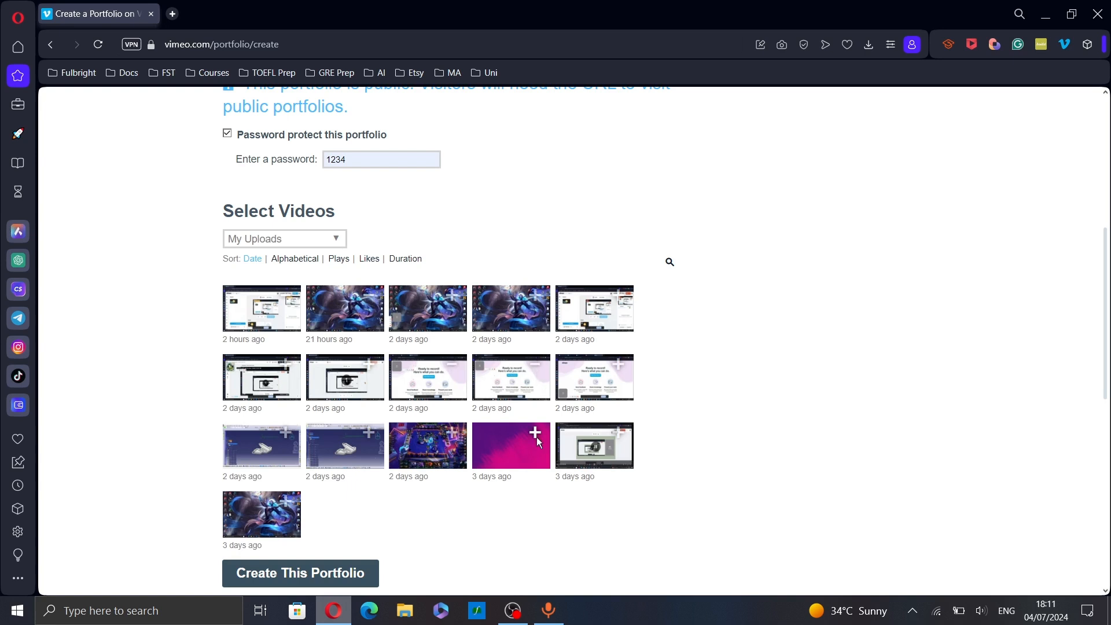
mouse_move(345, 445)
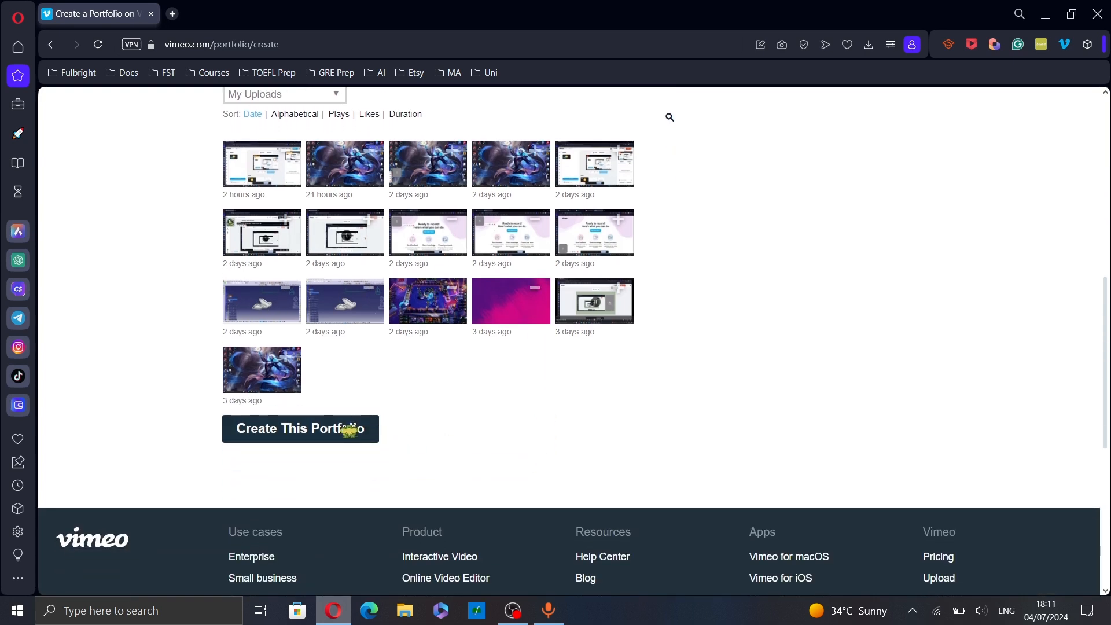
click(299, 428)
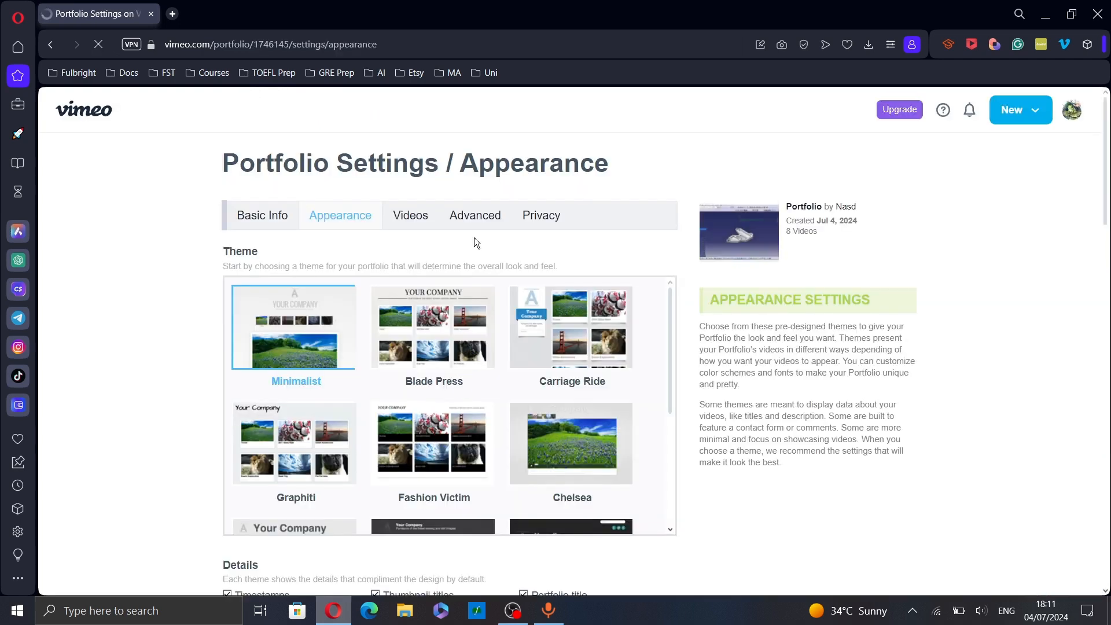
Select Blade Press from the Appearance tab's theme list.
click(571, 443)
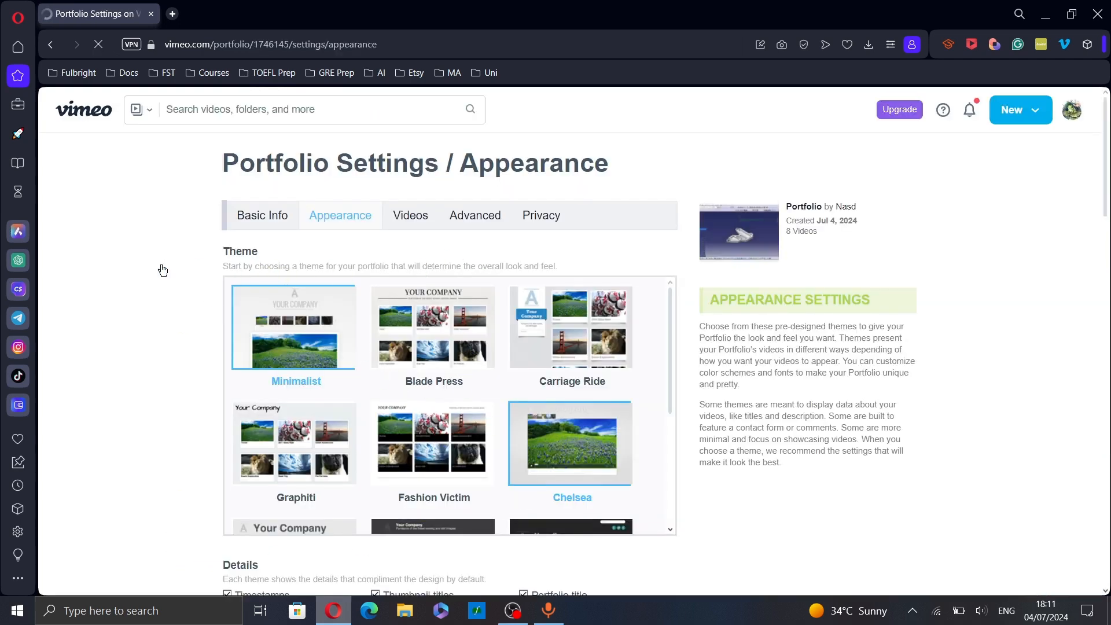
scroll(down, 3)
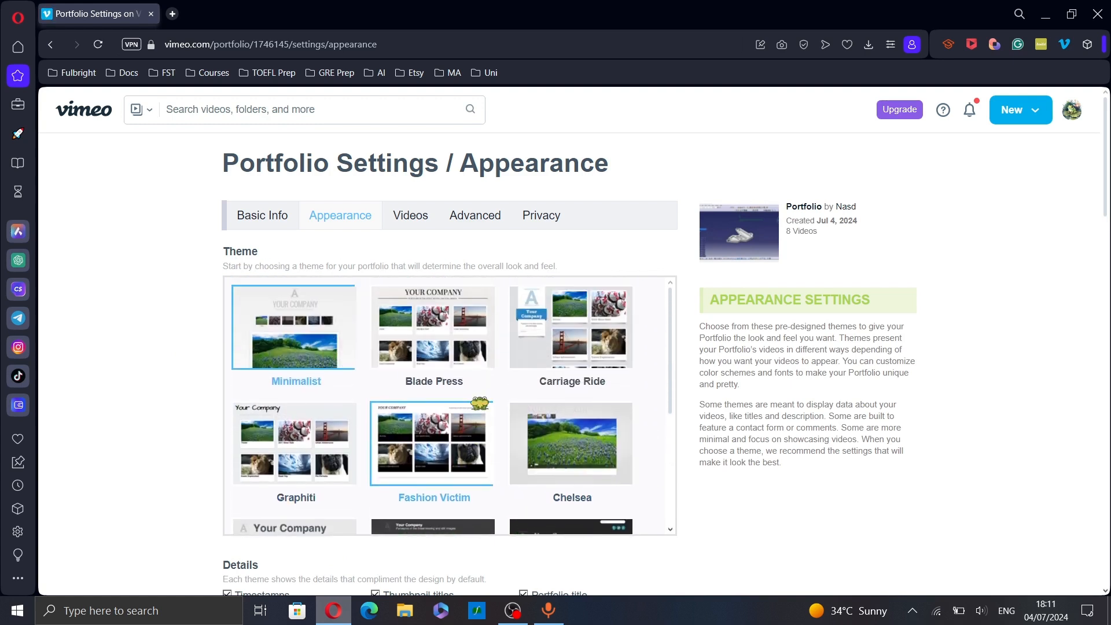
click(433, 326)
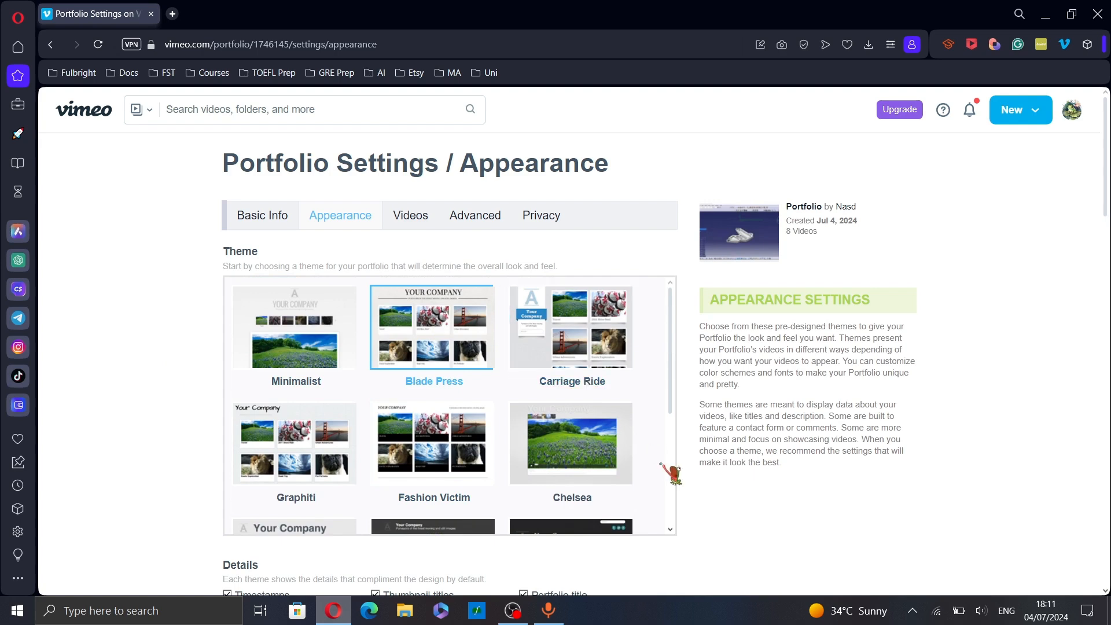
scroll(down, 3)
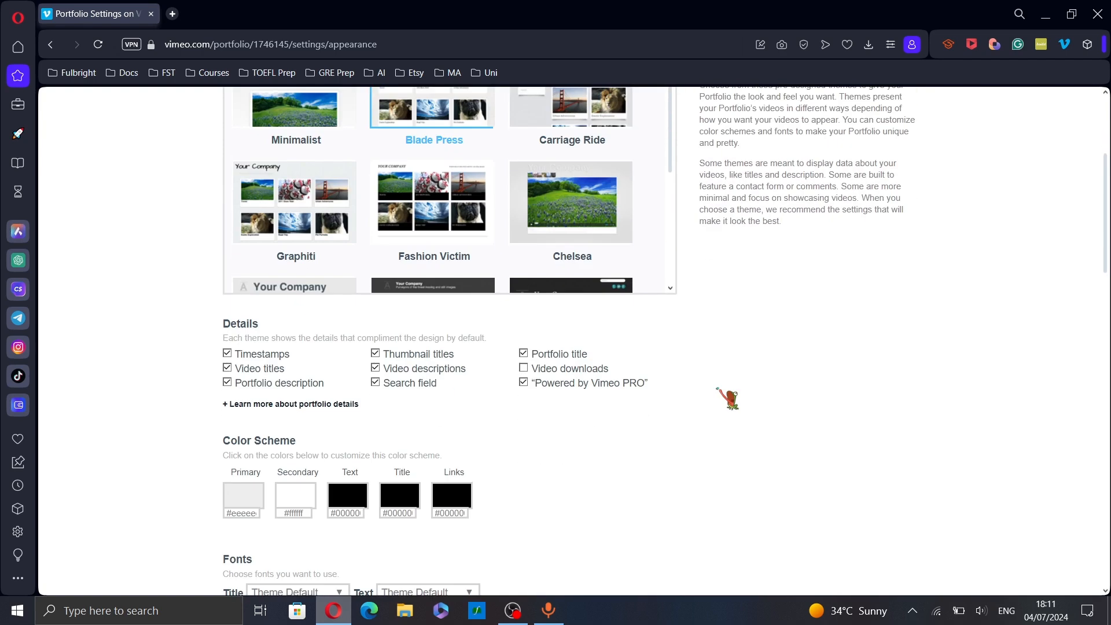
scroll(down, 3)
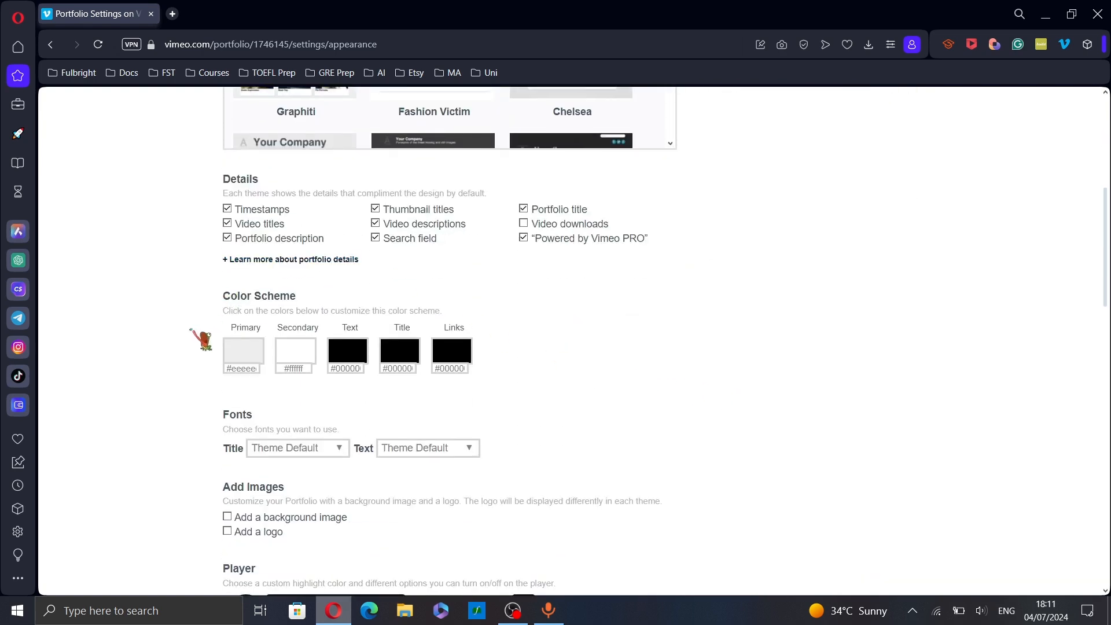
scroll(down, 3)
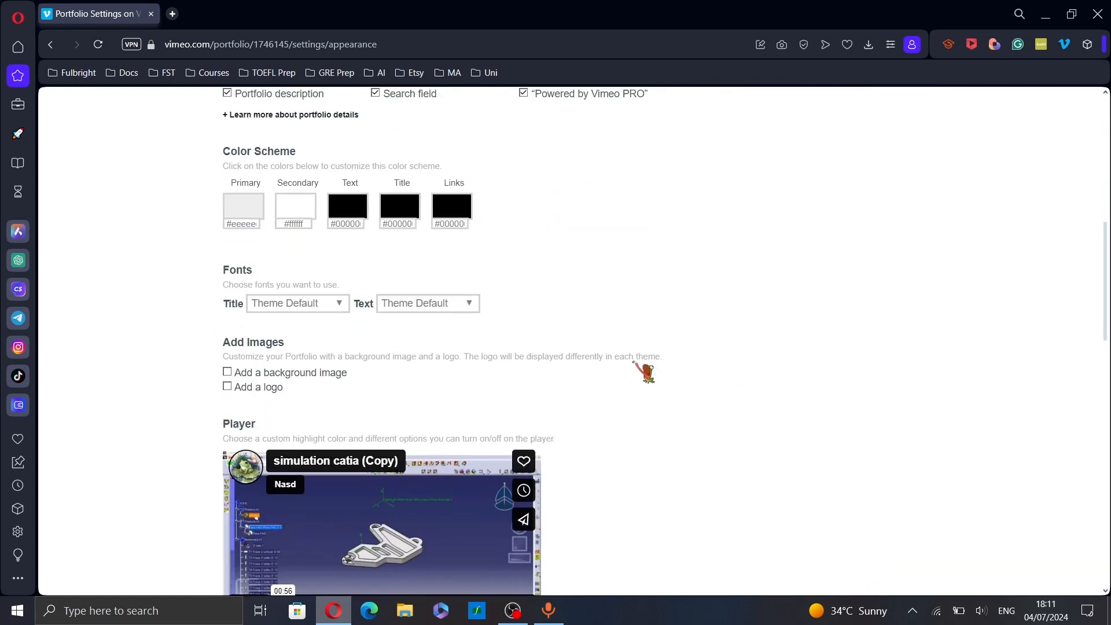
scroll(down, 3)
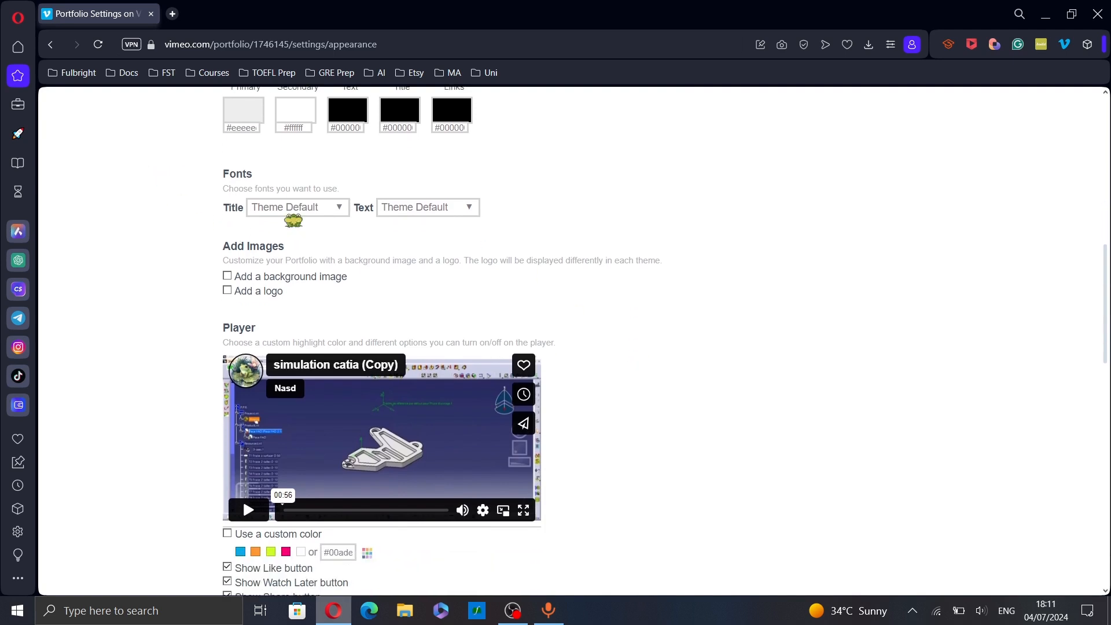
click(425, 207)
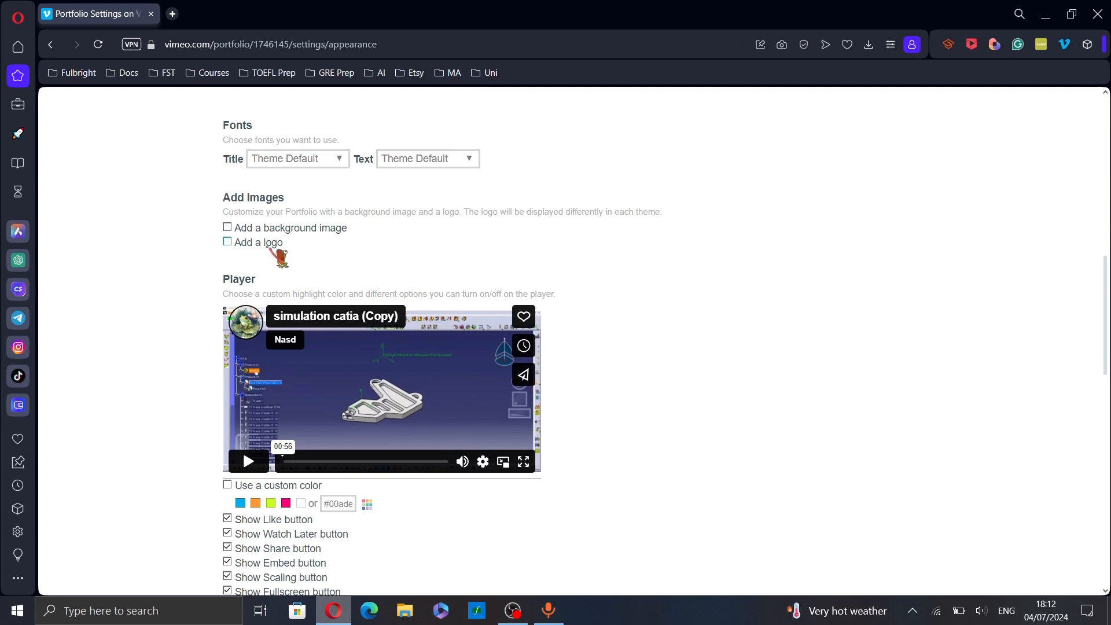
scroll(down, 3)
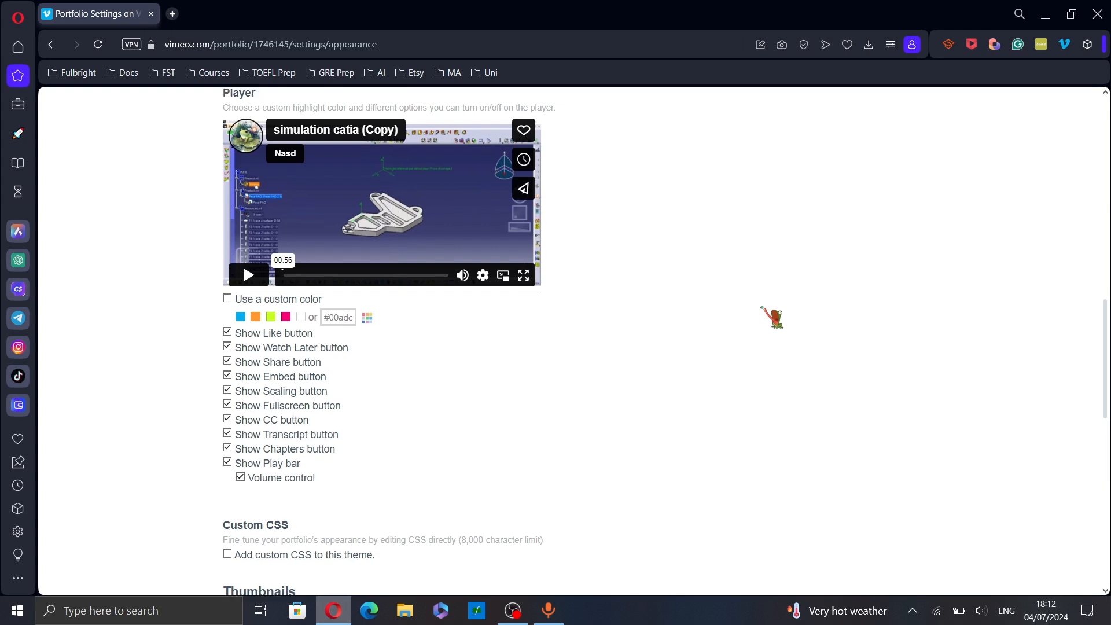
scroll(down, 3)
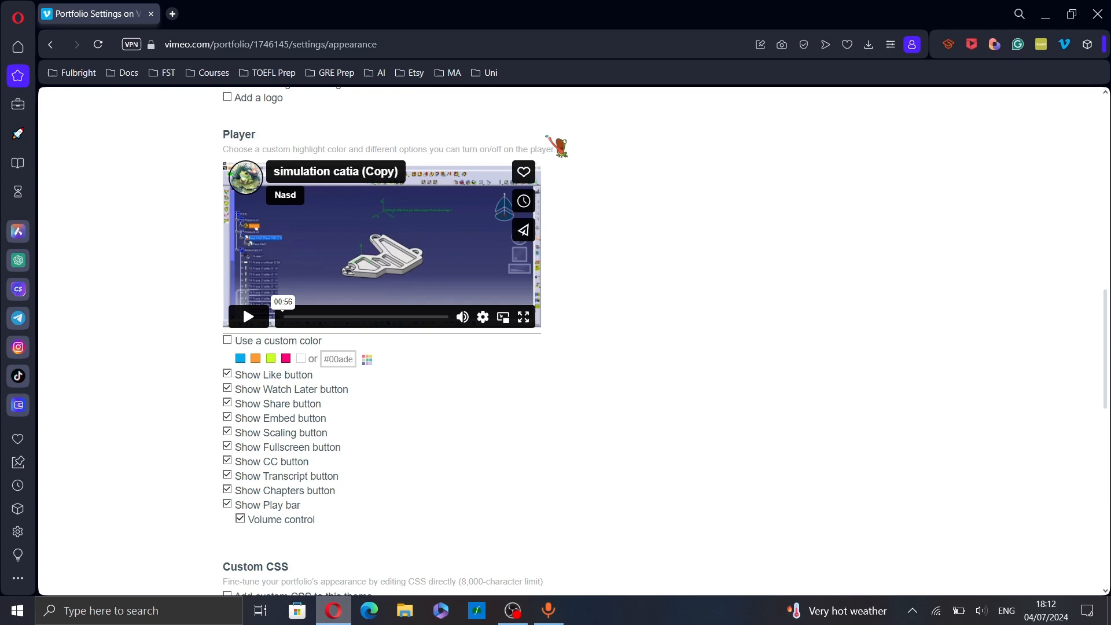
scroll(down, 3)
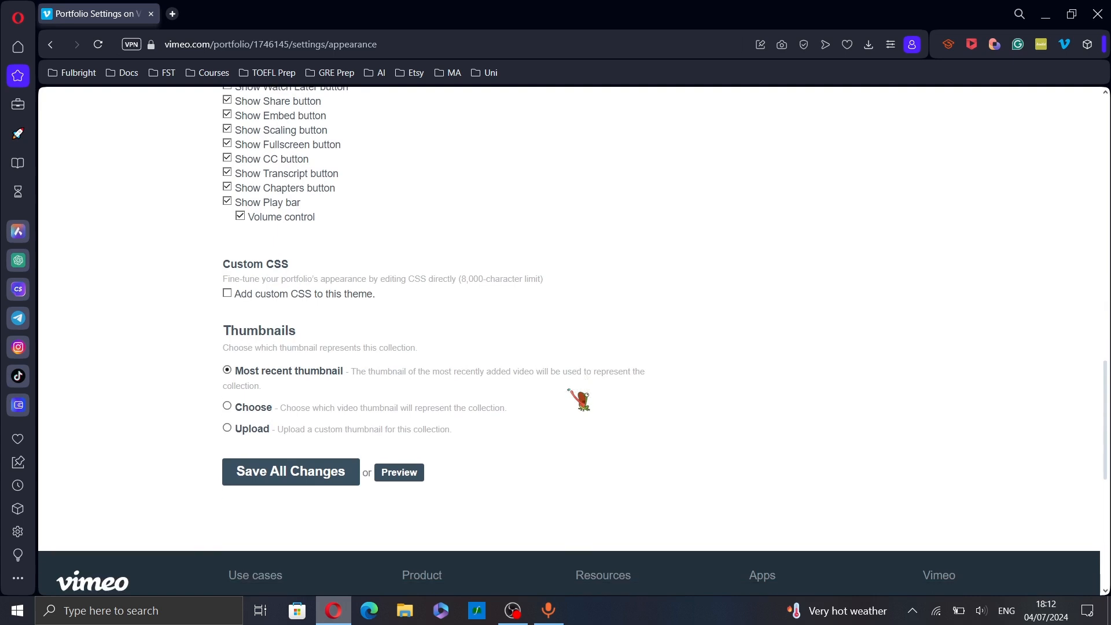
scroll(down, 3)
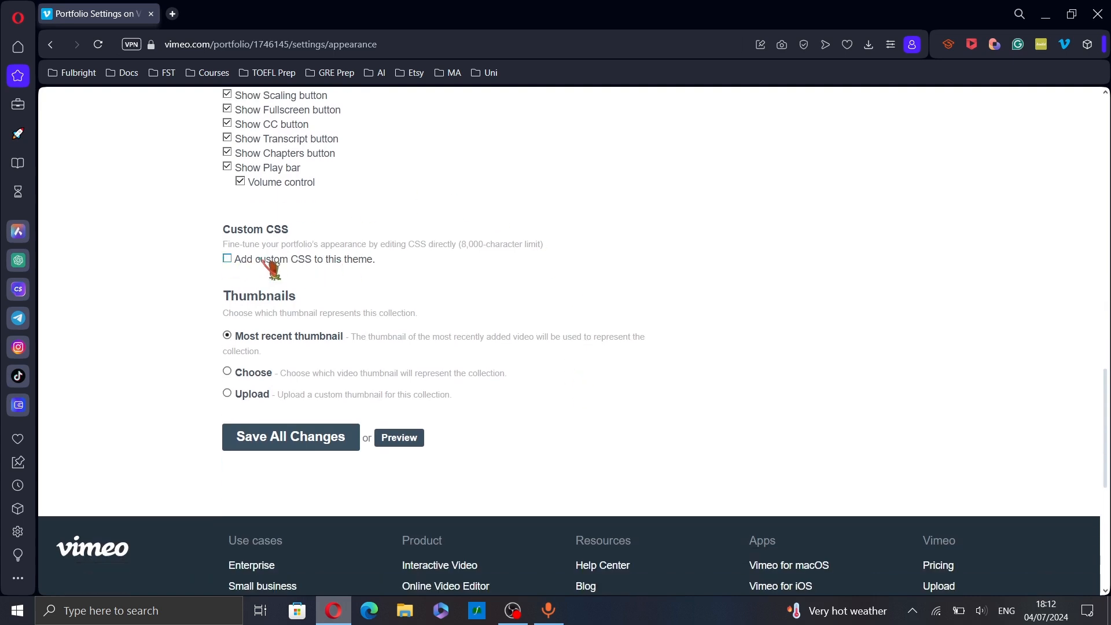
mouse_move(423, 267)
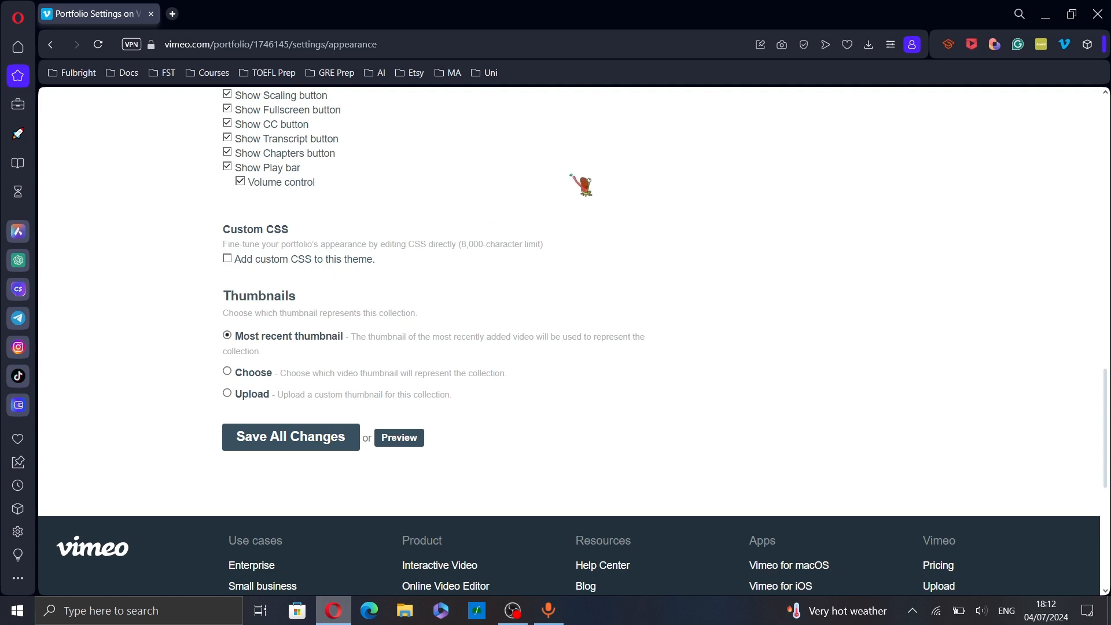
mouse_move(323, 328)
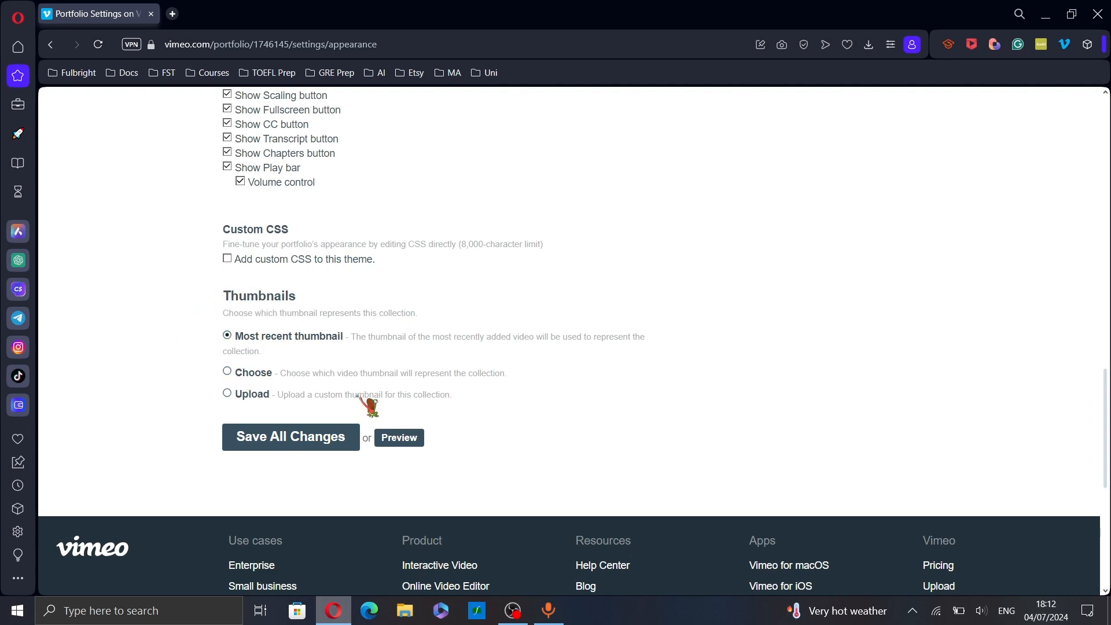
mouse_move(258, 354)
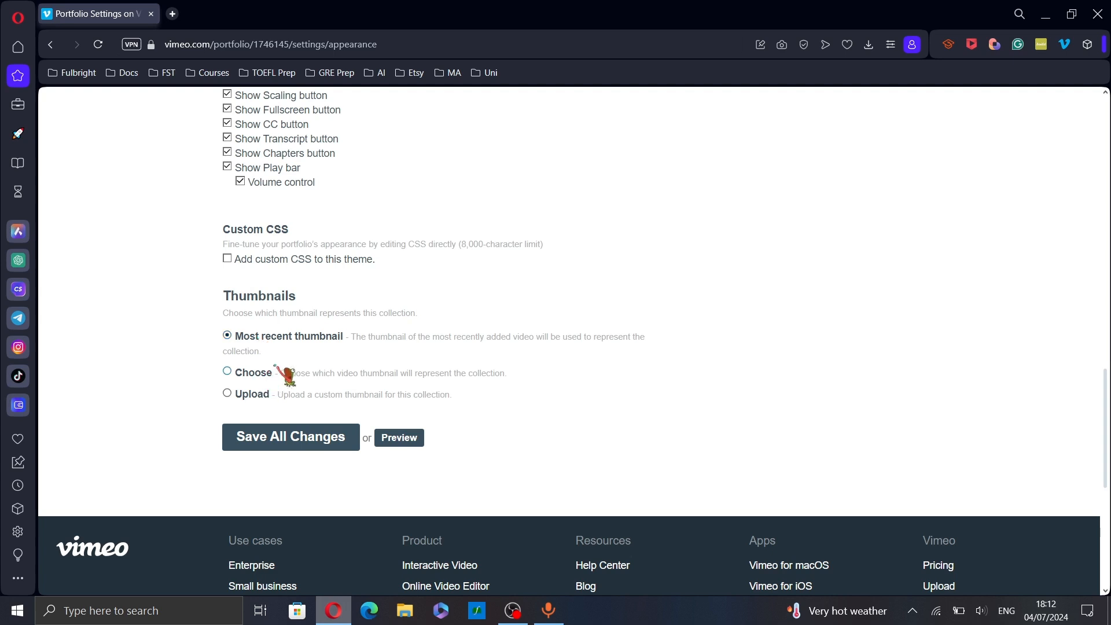
Set Thumbnails to Choose, then Upload, and save all changes.
click(227, 372)
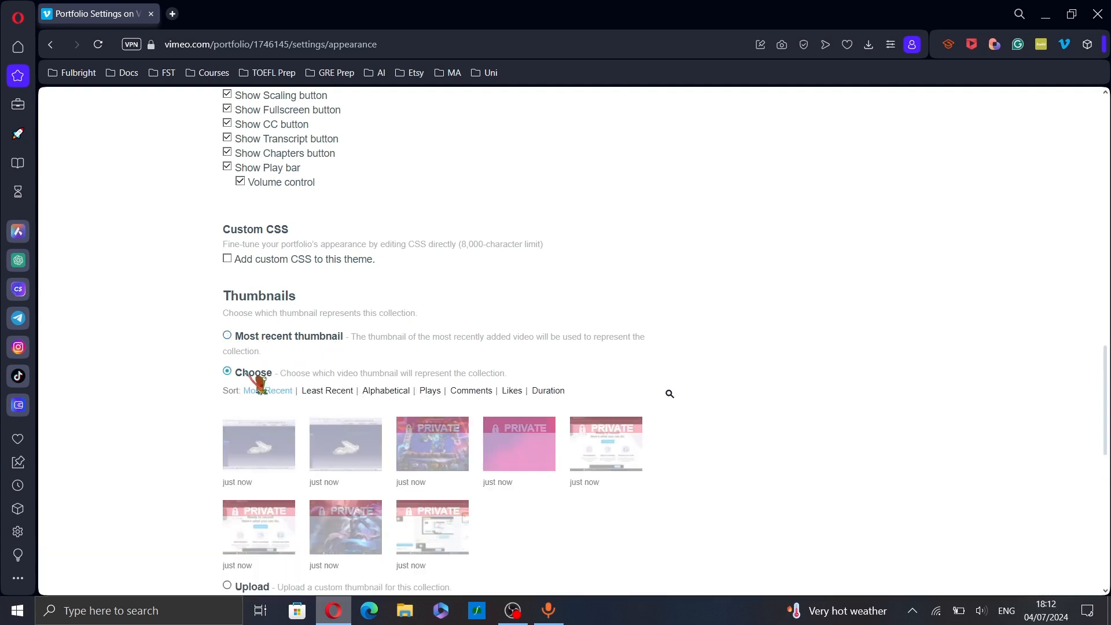
scroll(down, 3)
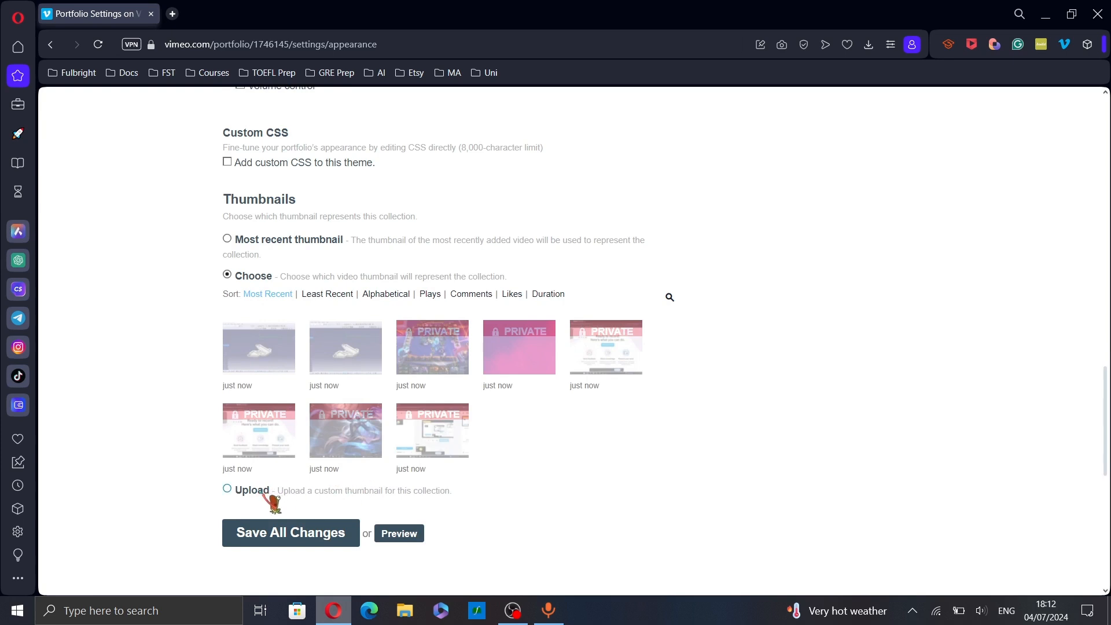
click(226, 489)
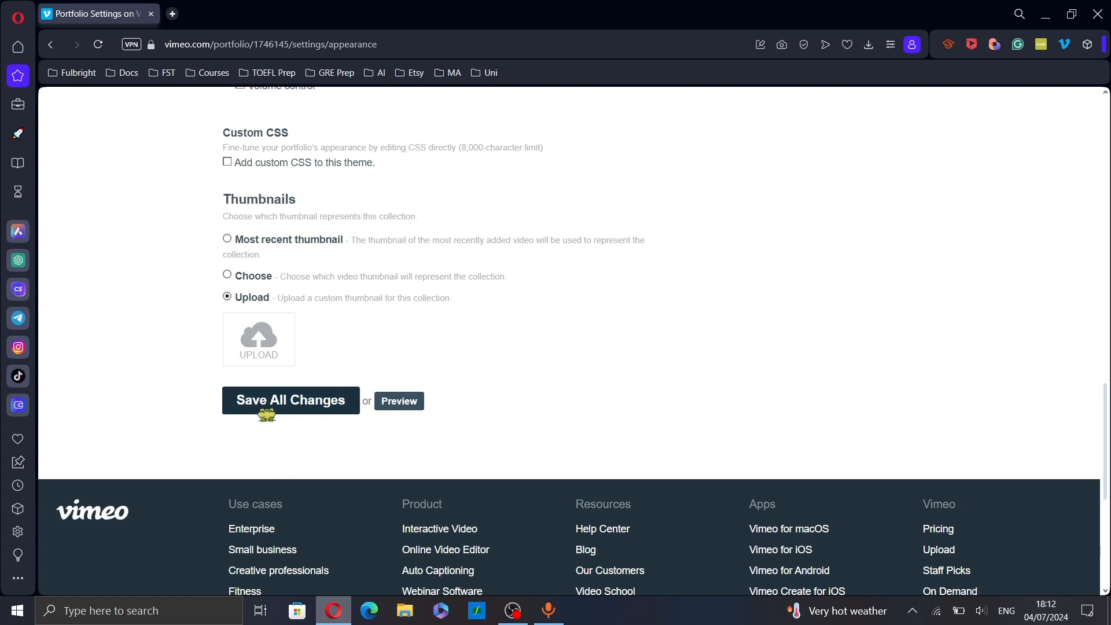
click(290, 400)
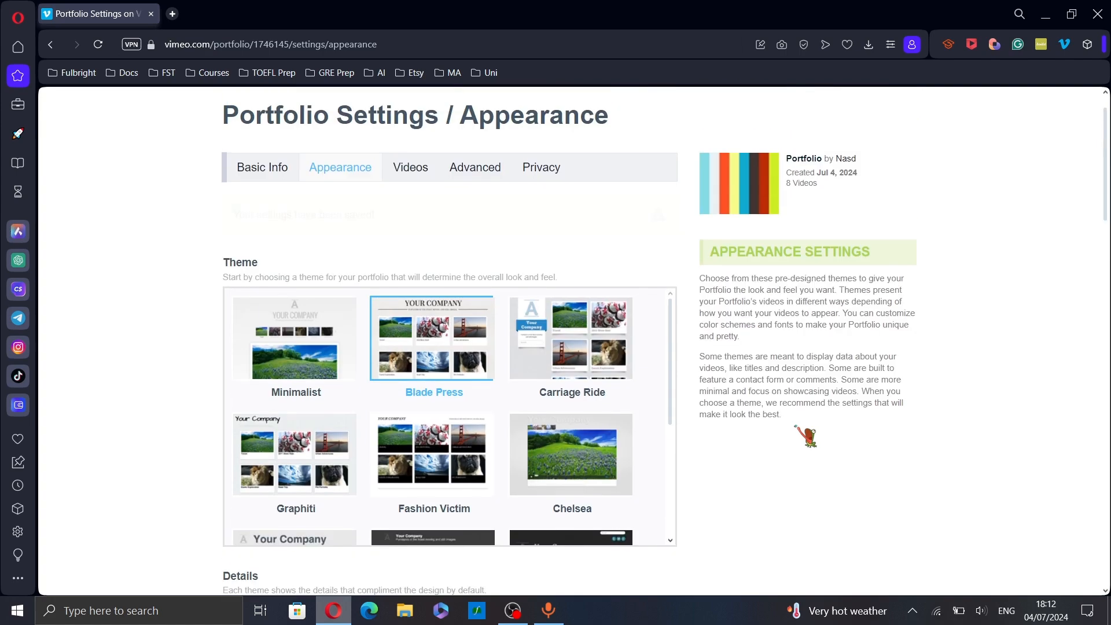
Preview the PORTFOLIO's video grid as visitors would see it.
scroll(down, 3)
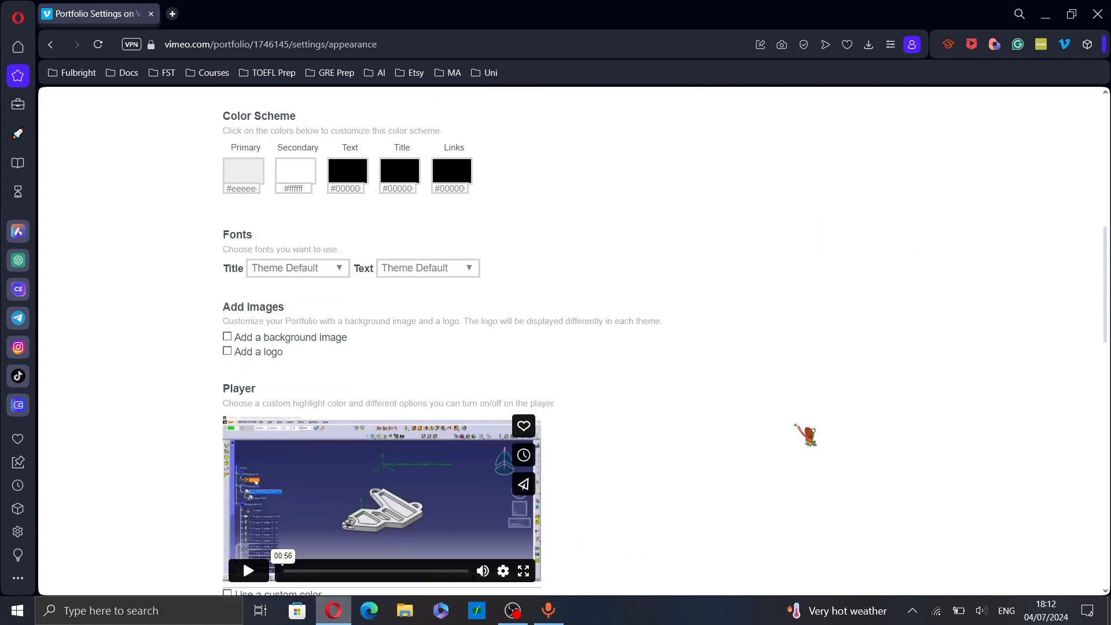
scroll(down, 3)
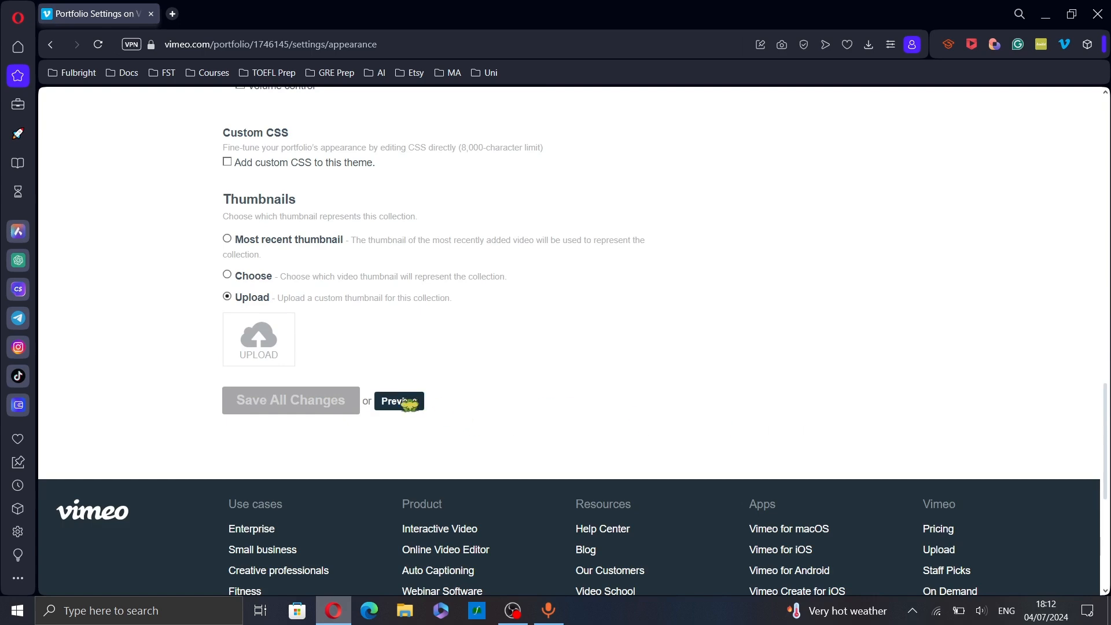
click(398, 401)
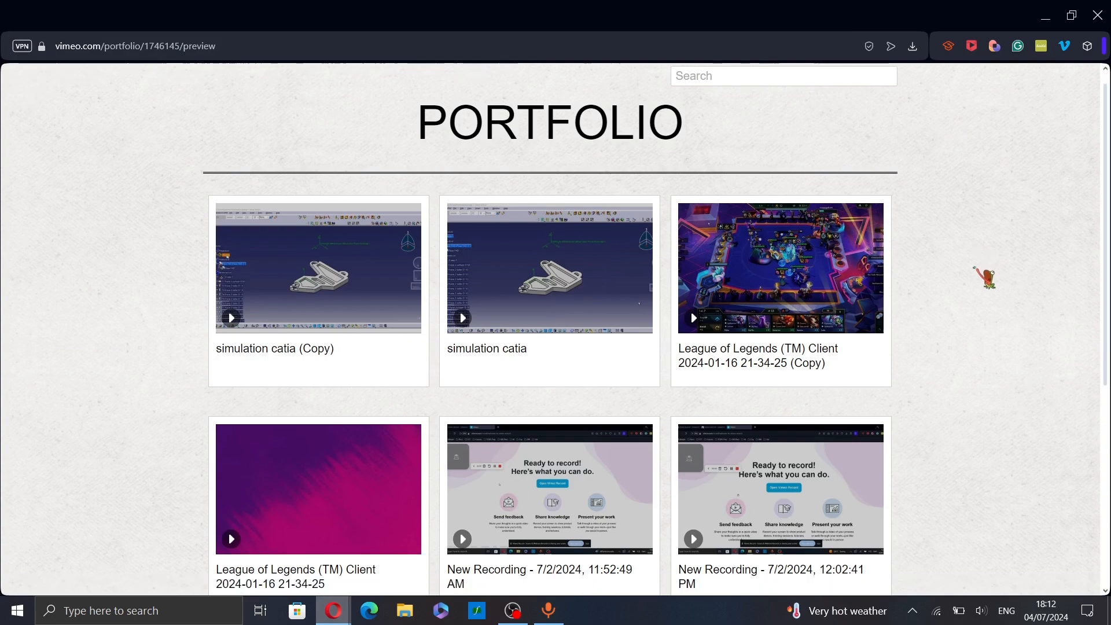
scroll(down, 3)
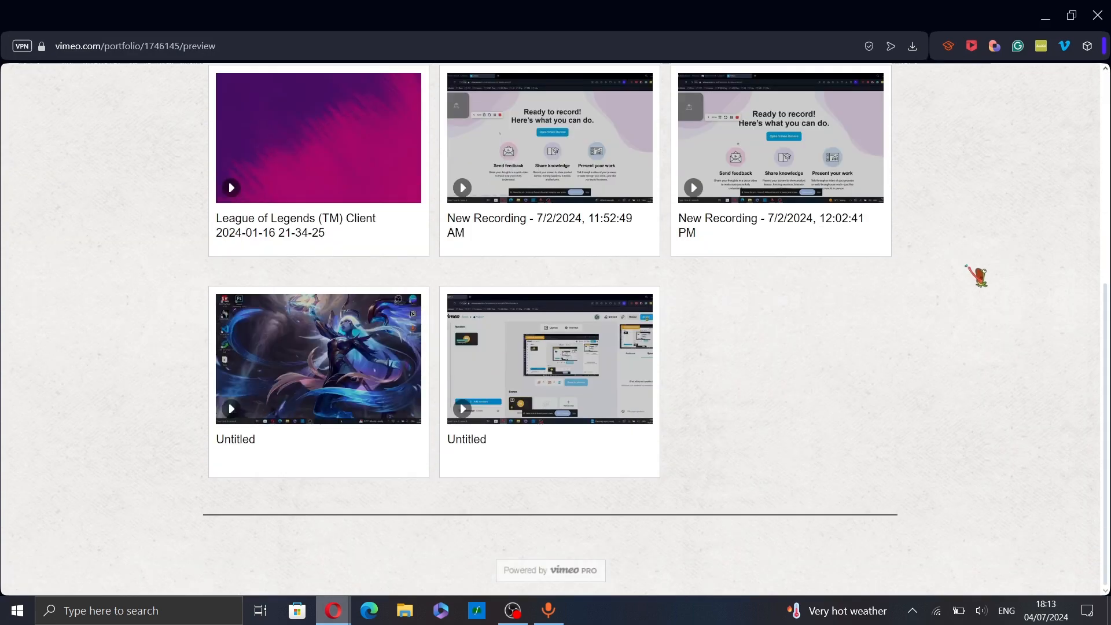
scroll(up, 3)
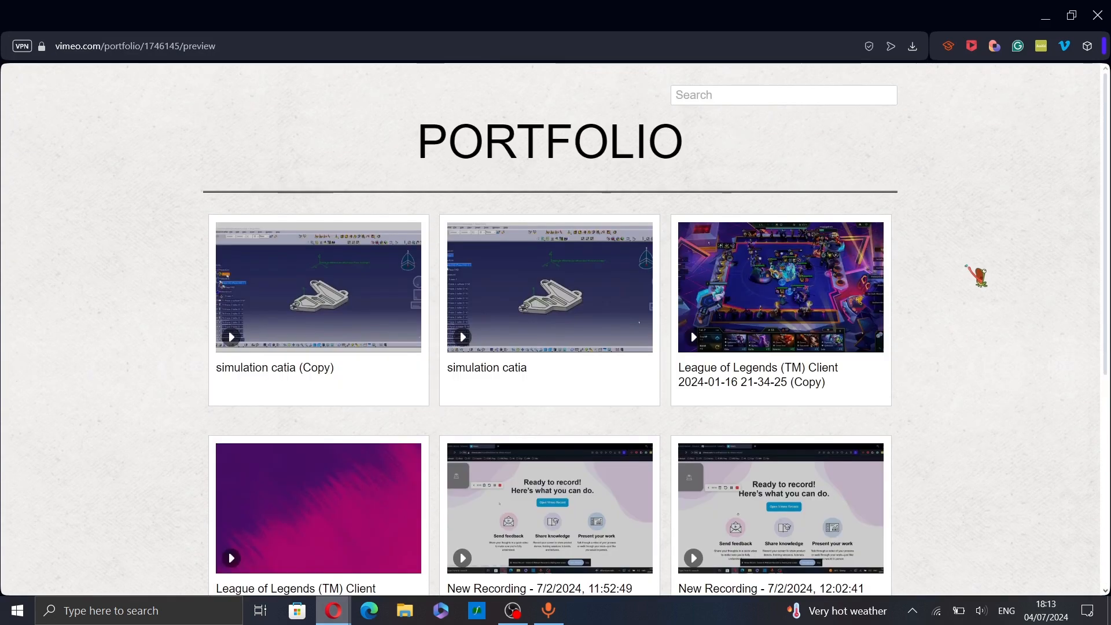